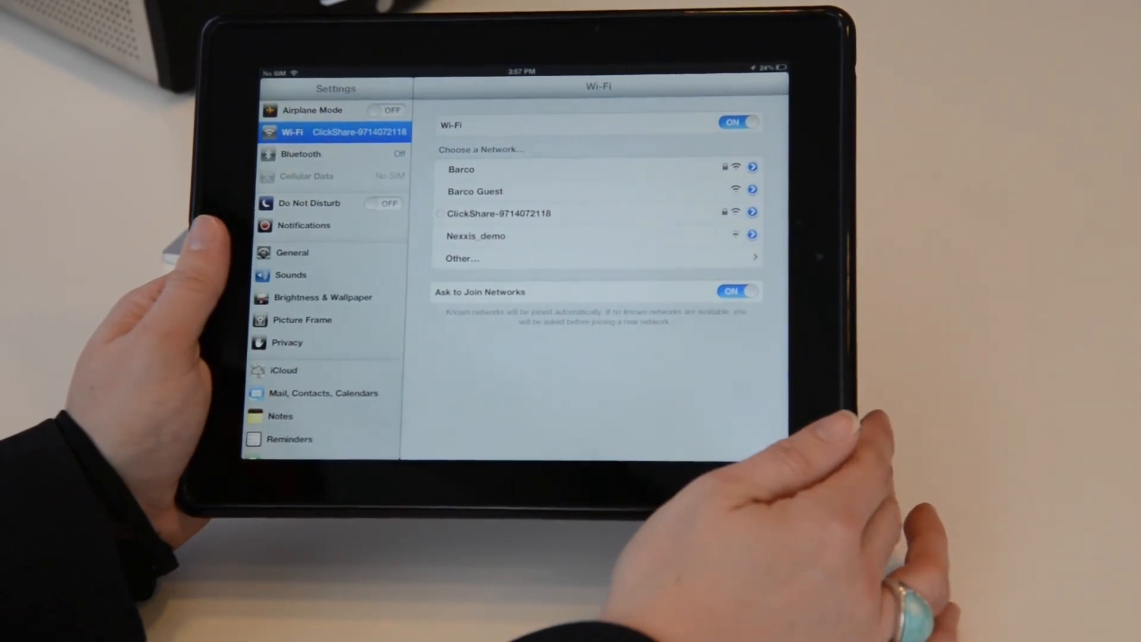
pyautogui.press('home')
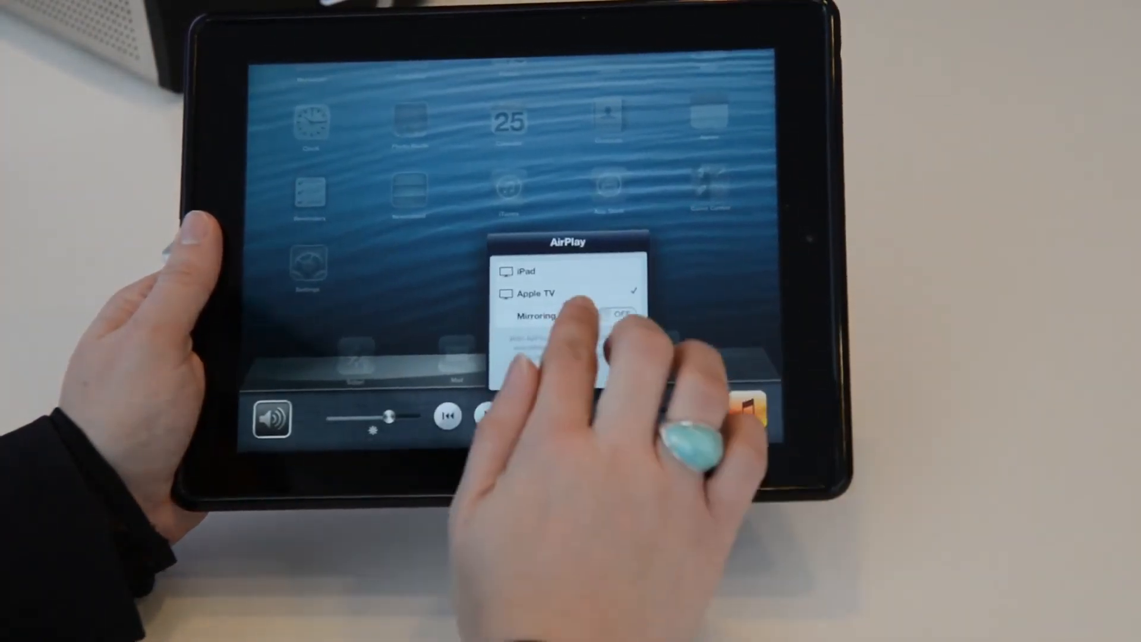
# Switch Mirroring on with Apple TV as the AirPlay output
pyautogui.click(618, 314)
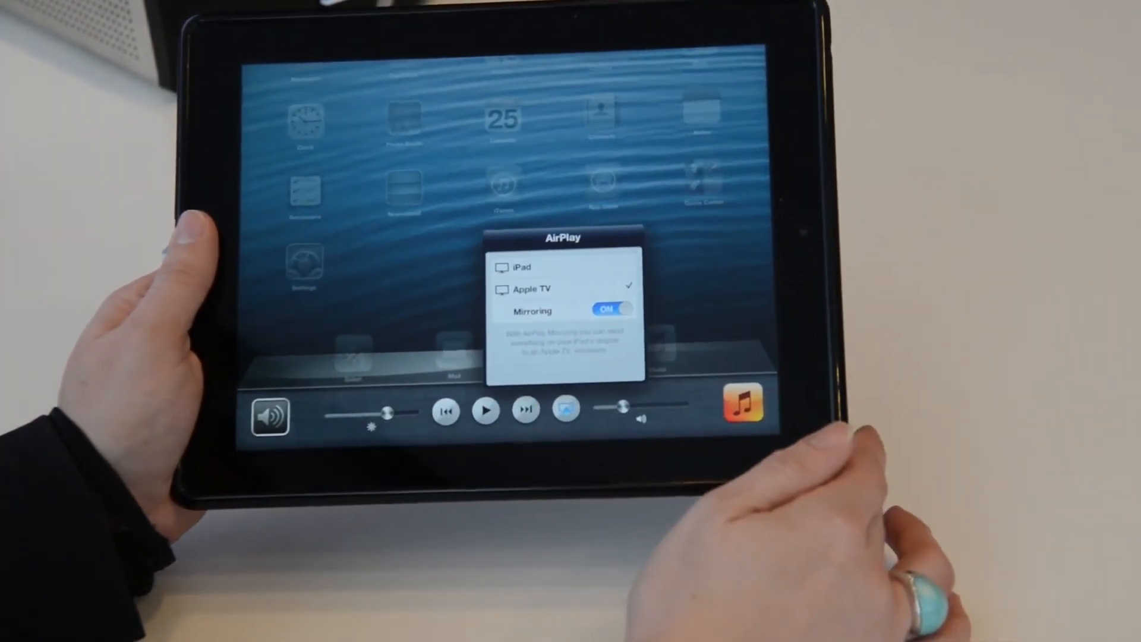